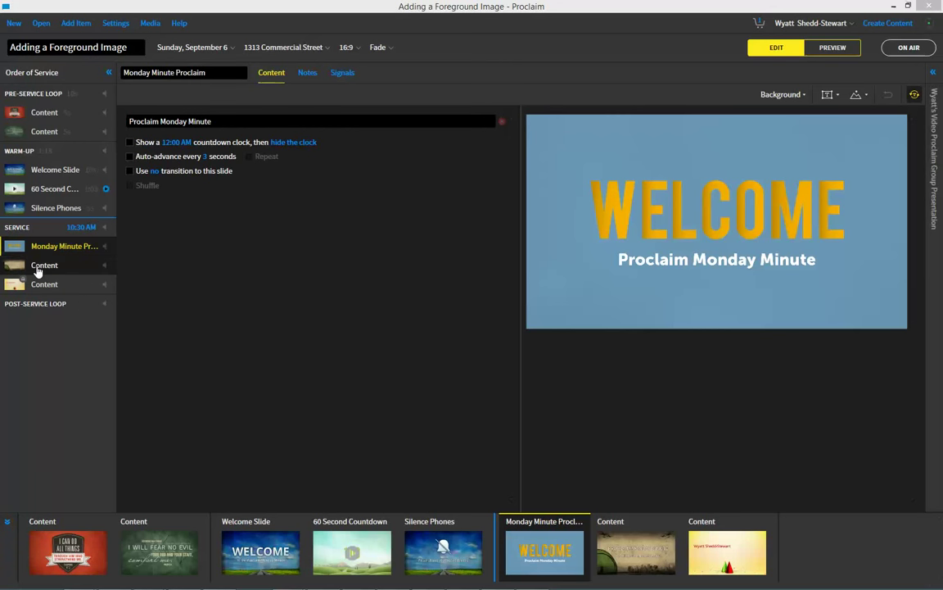
Step: Open the second service slide, then the party-hat birthday slide with the name
left_click(45, 265)
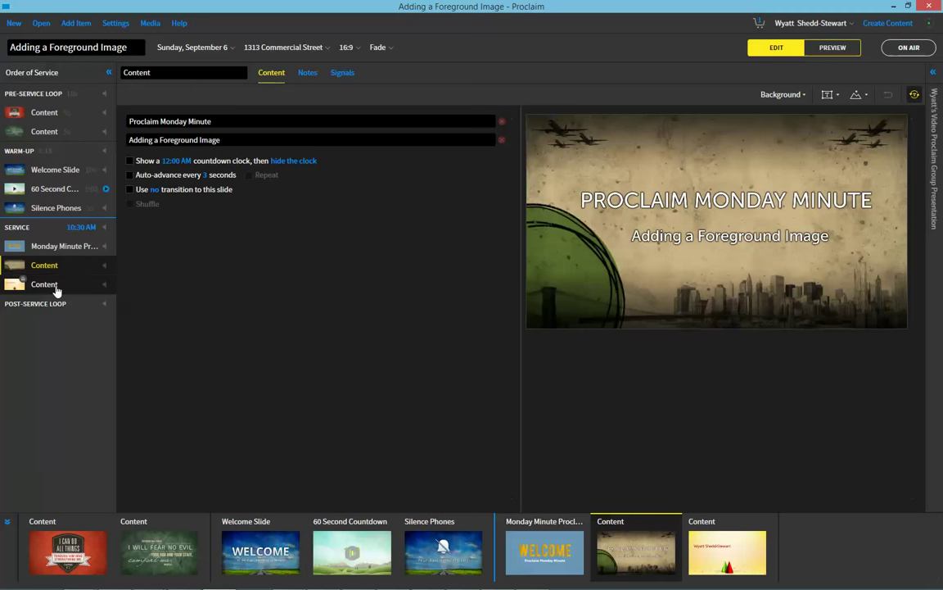
left_click(44, 285)
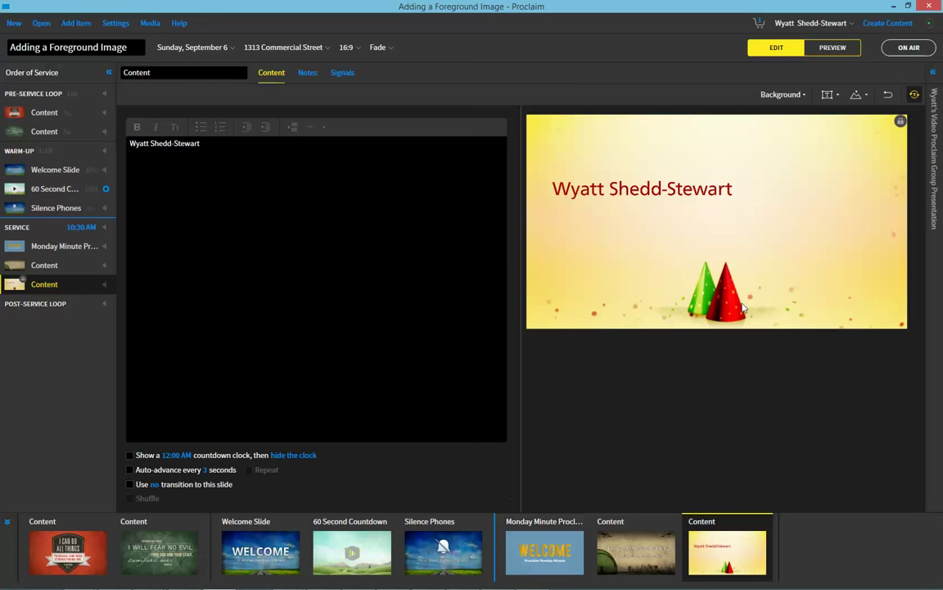
mouse_move(715, 276)
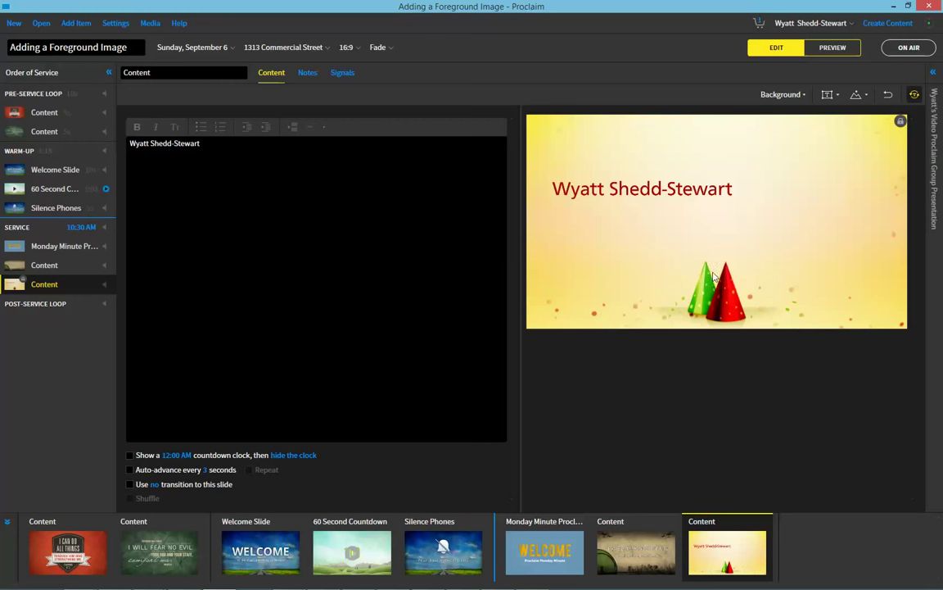
Step: Show the foreground image source choices for the birthday slide
left_click(692, 221)
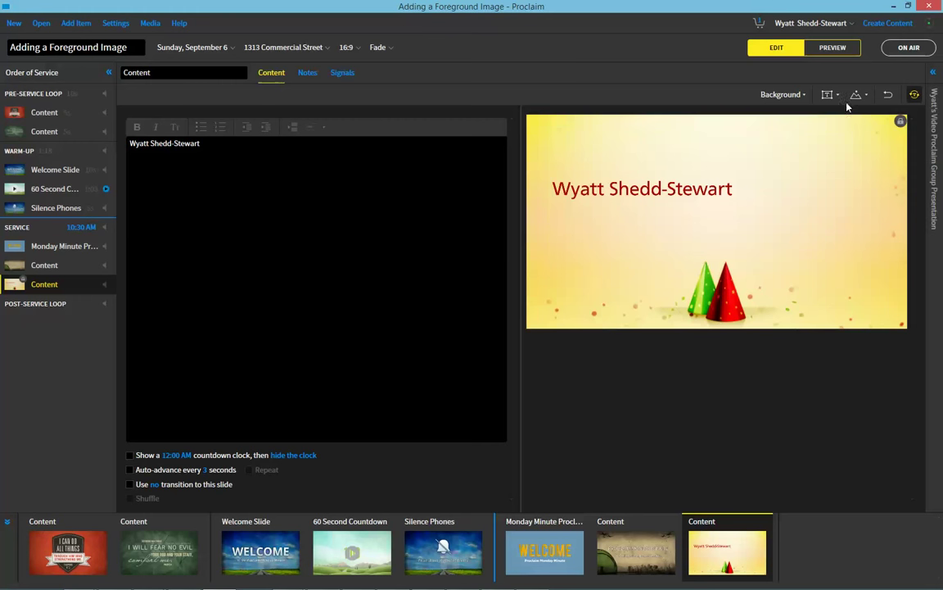
mouse_move(855, 94)
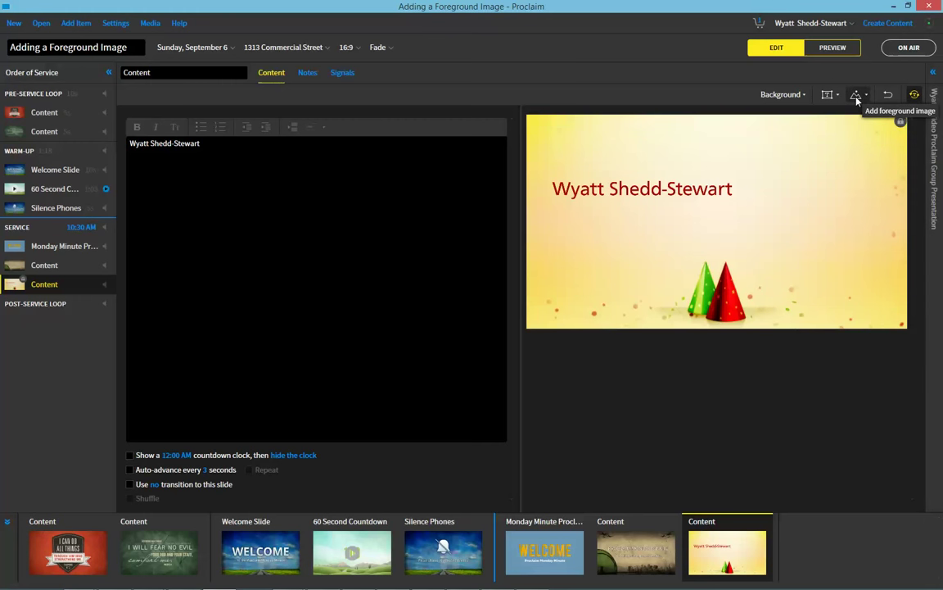
left_click(856, 94)
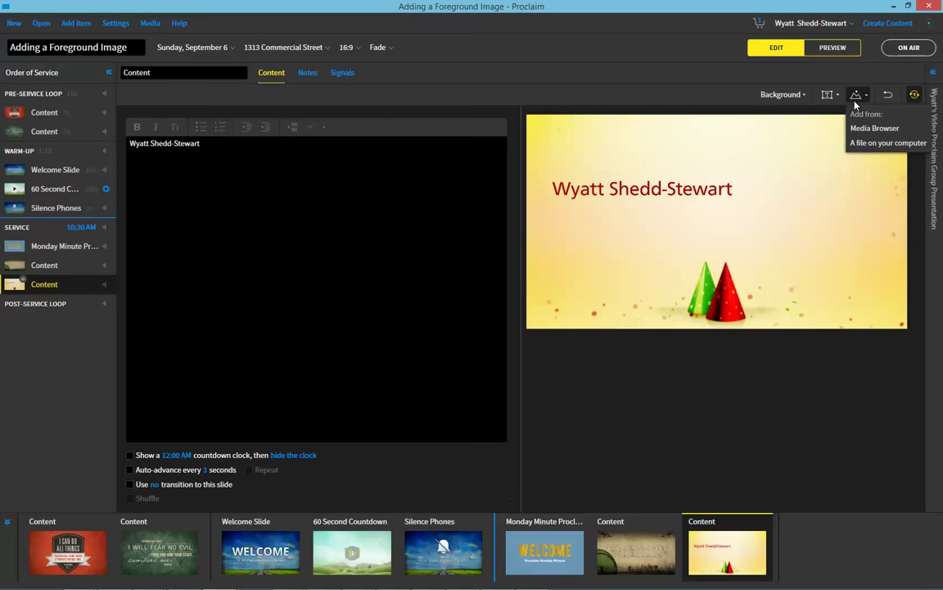
mouse_move(874, 128)
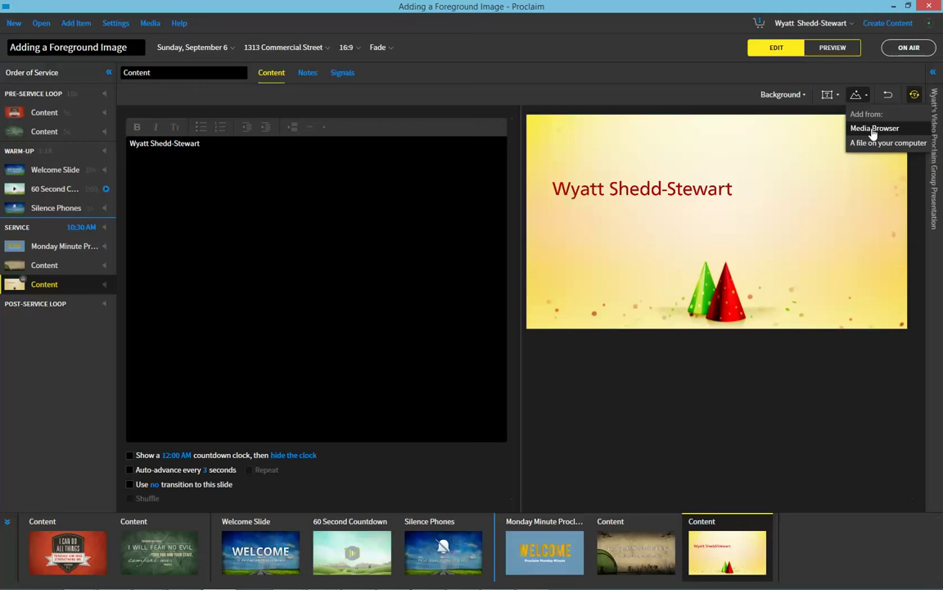
mouse_move(888, 142)
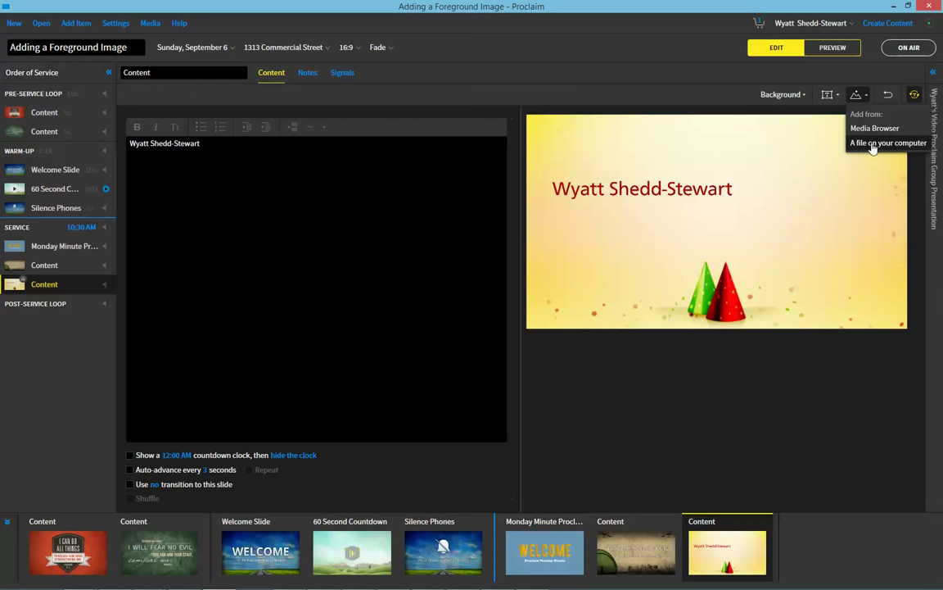
Step: Add the work photo from the computer, uploaded and synced to the group
left_click(888, 143)
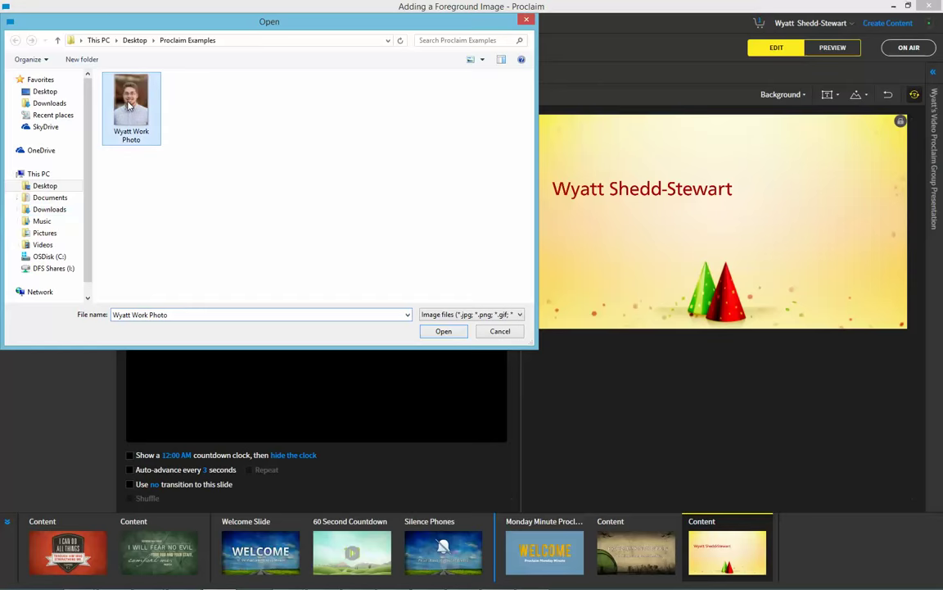
left_click(443, 331)
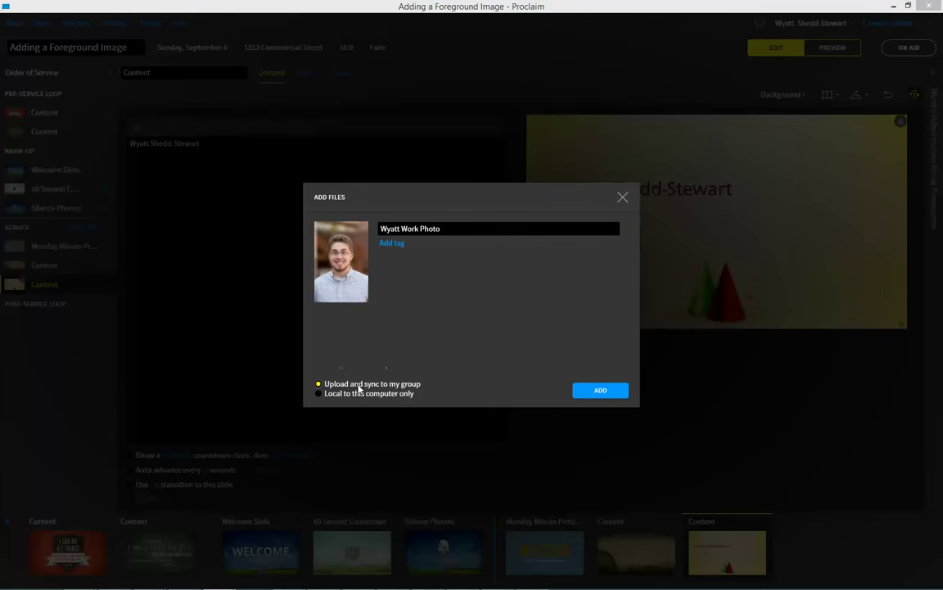
left_click(600, 390)
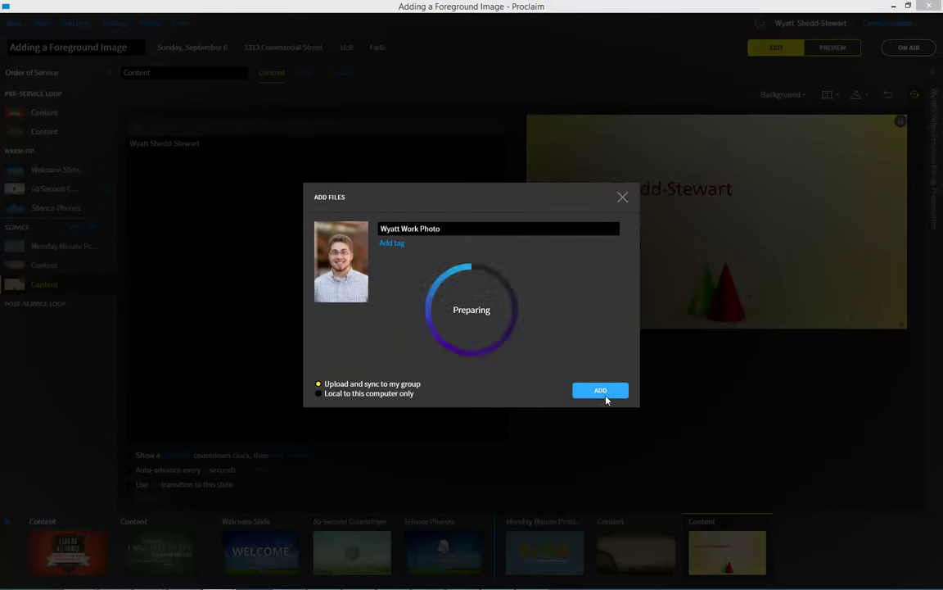
left_click(600, 390)
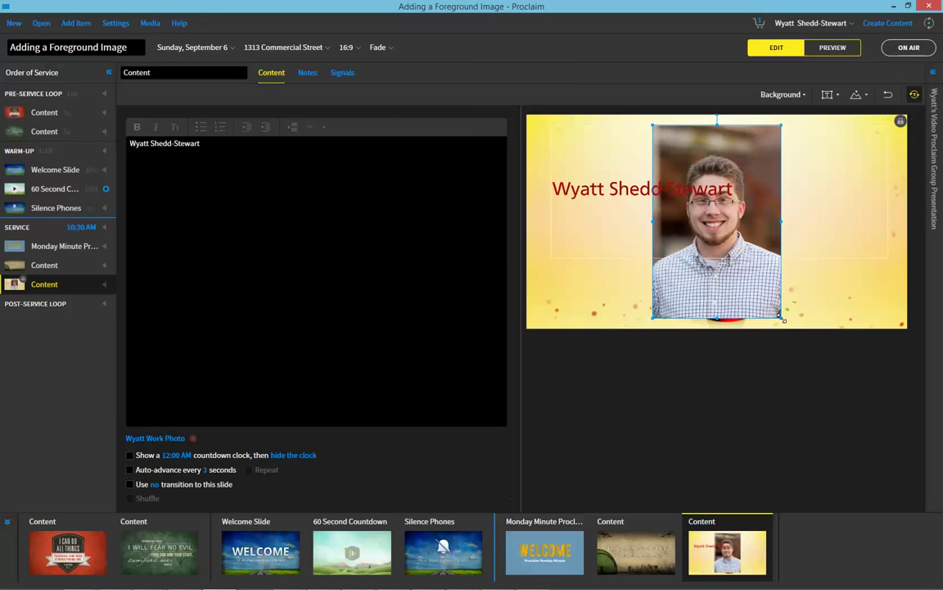
Step: Shrink the photo, move it to the upper right beside the name, and preview
left_click_drag(782, 319, 723, 238)
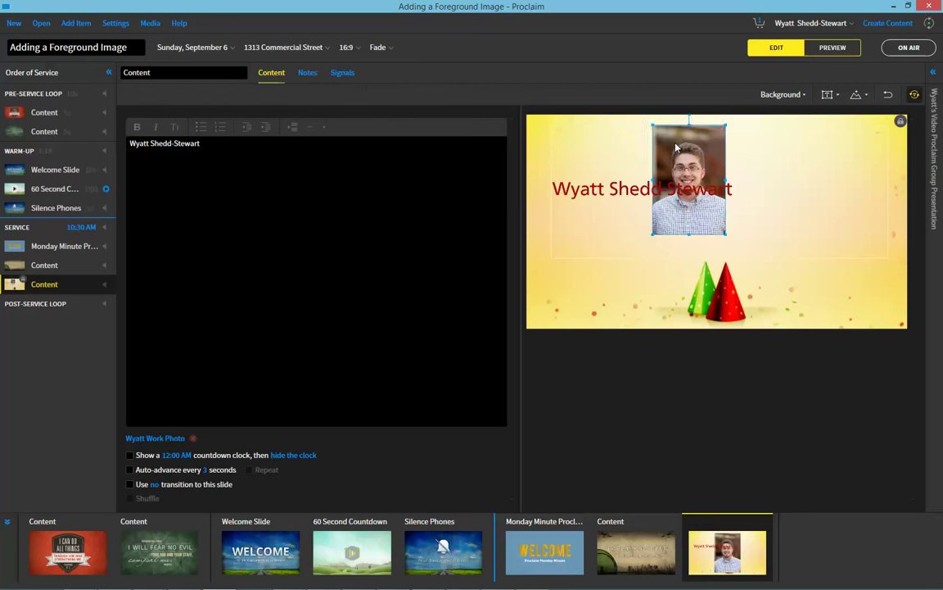
left_click_drag(688, 177, 819, 186)
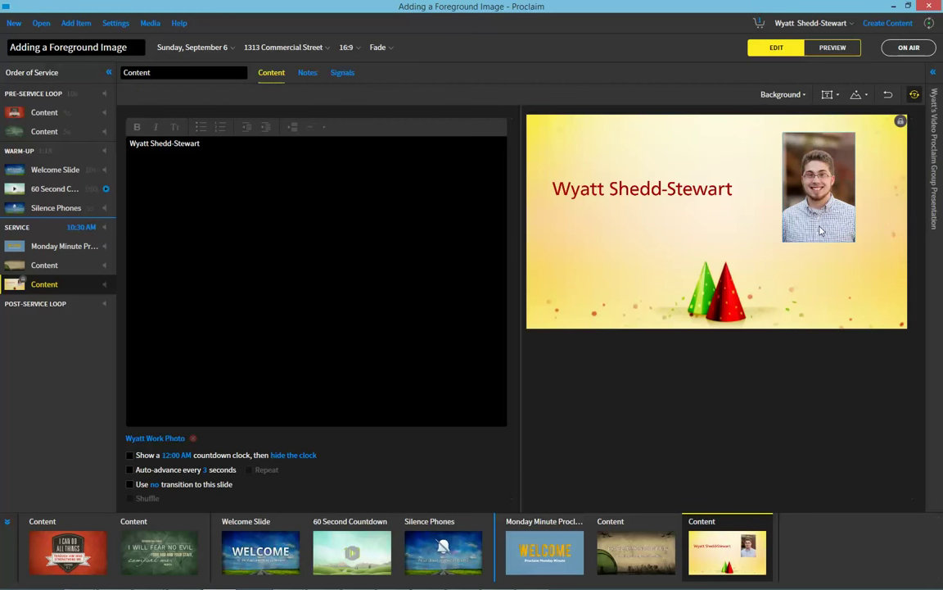
left_click(831, 46)
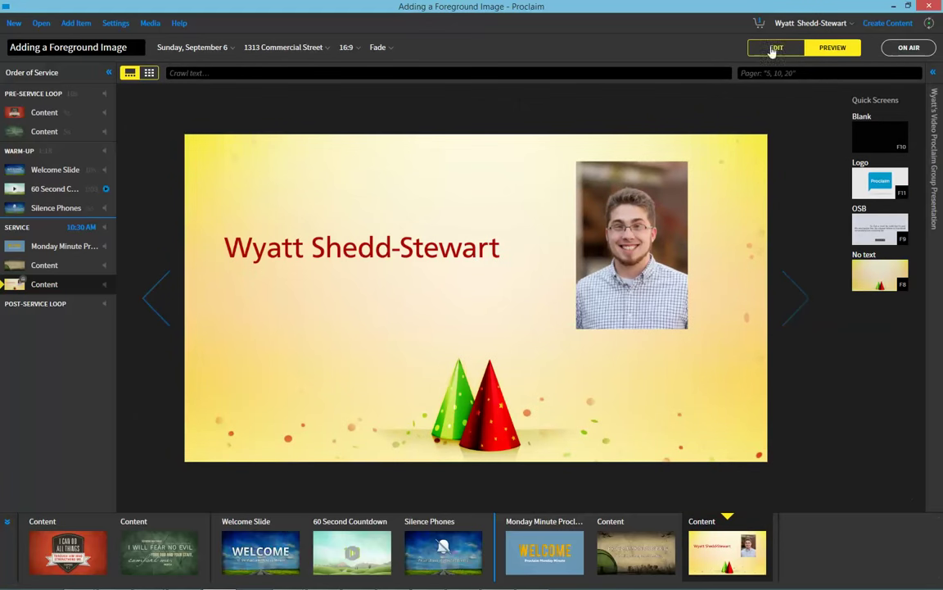
Step: Return to editing, reopen the foreground image choices, then dismiss them
left_click(776, 47)
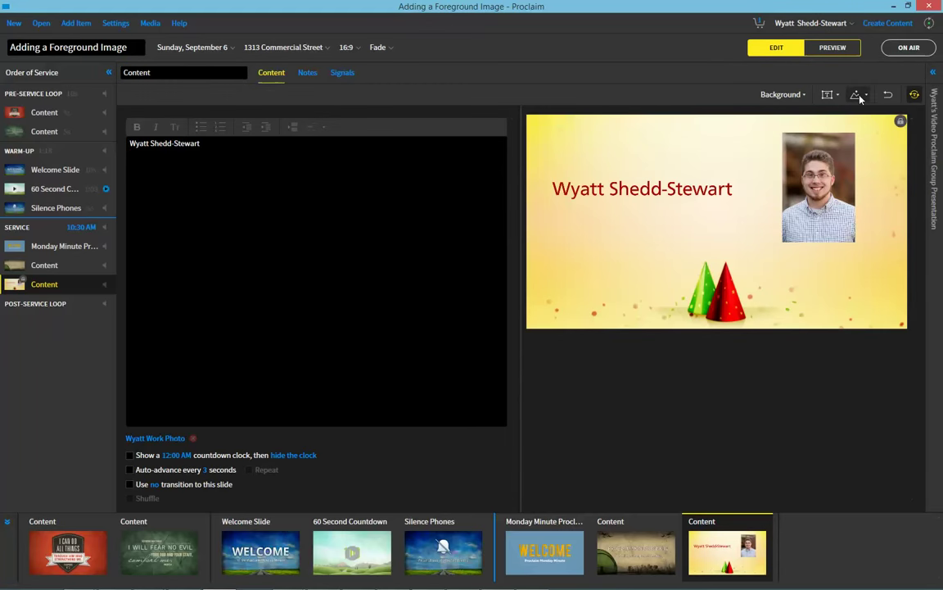
mouse_move(855, 94)
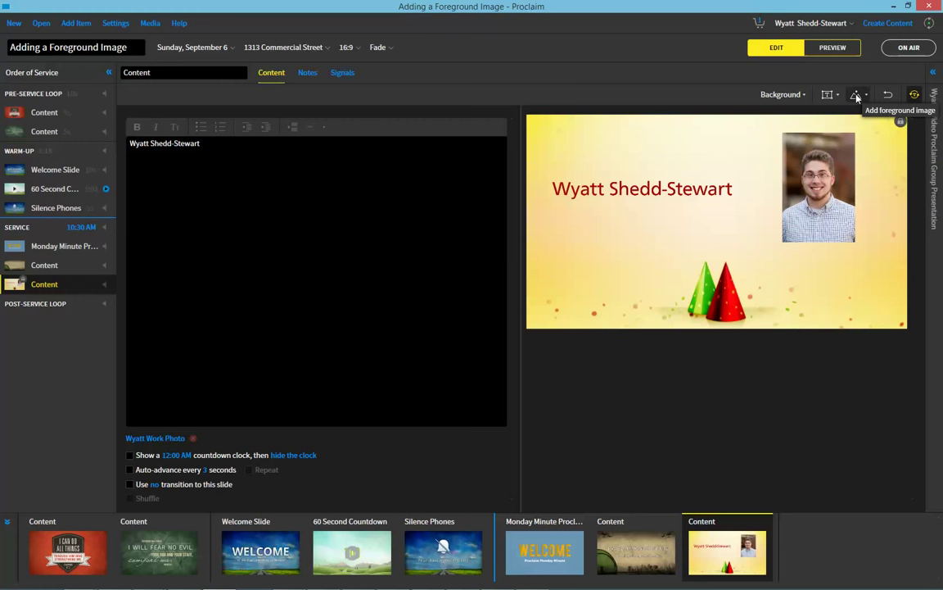
left_click(856, 94)
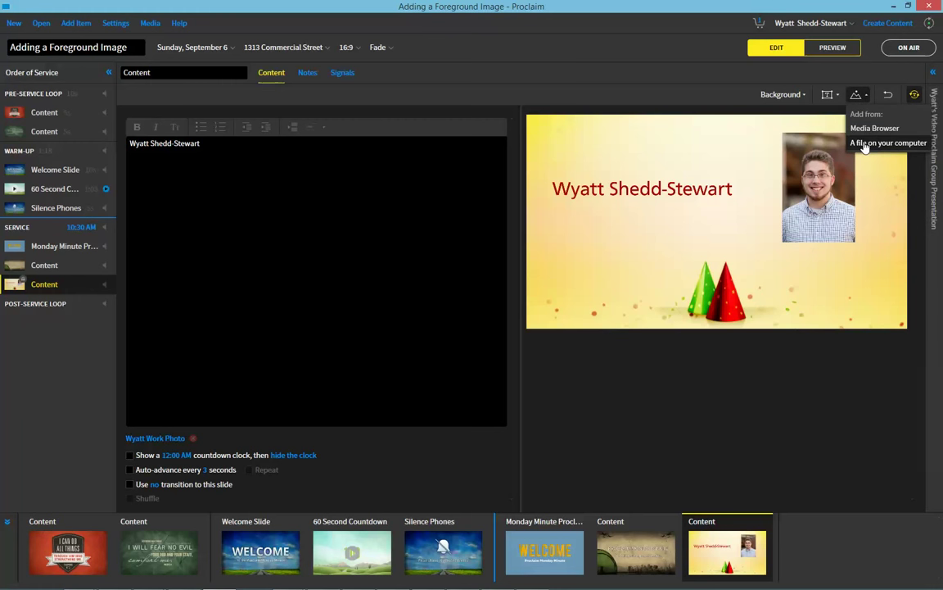
left_click(642, 188)
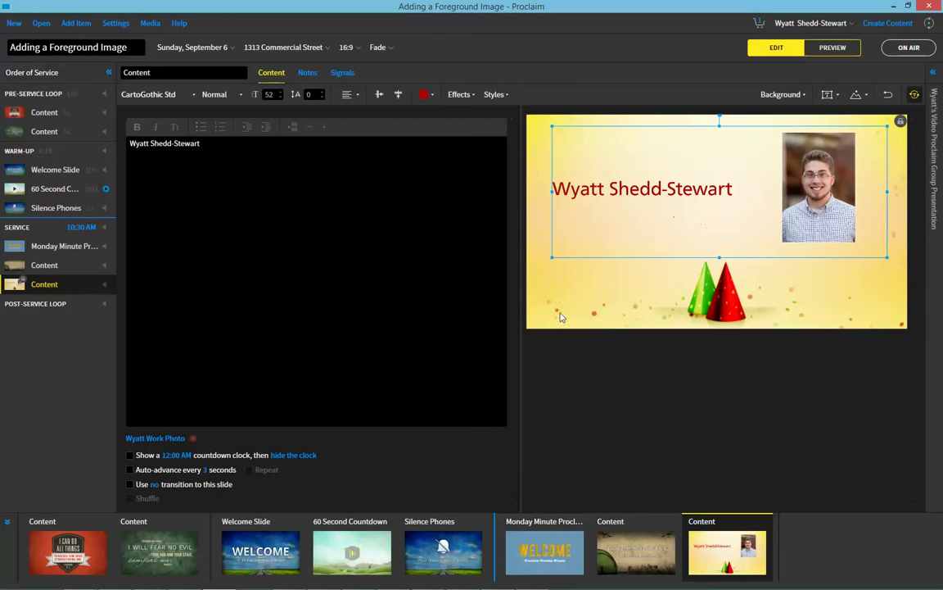
mouse_move(442, 275)
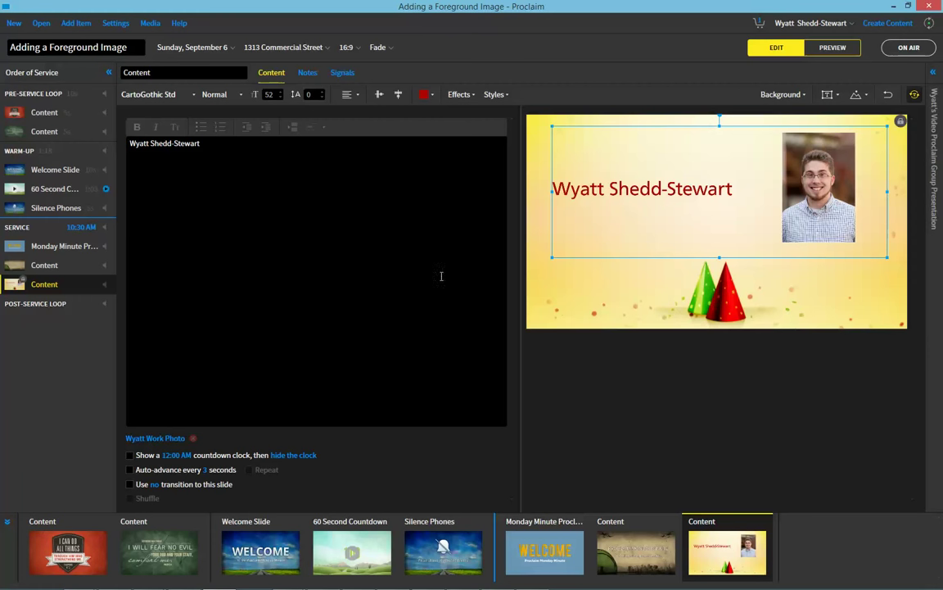